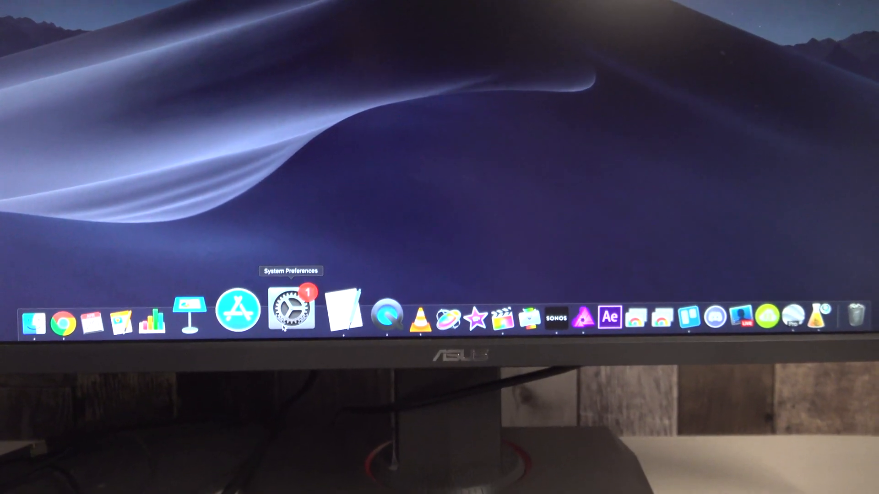
Launch System Preferences from the Dock.
click(291, 312)
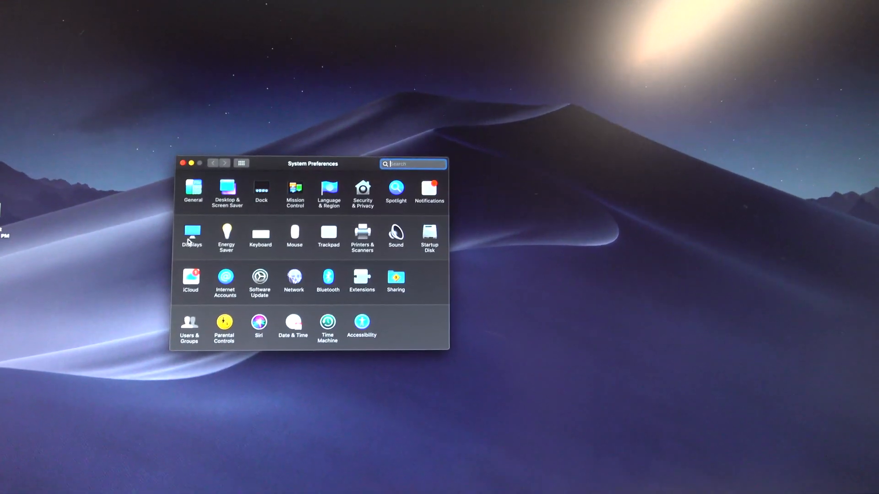
Open the Bluetooth pane to view nearby devices.
click(327, 279)
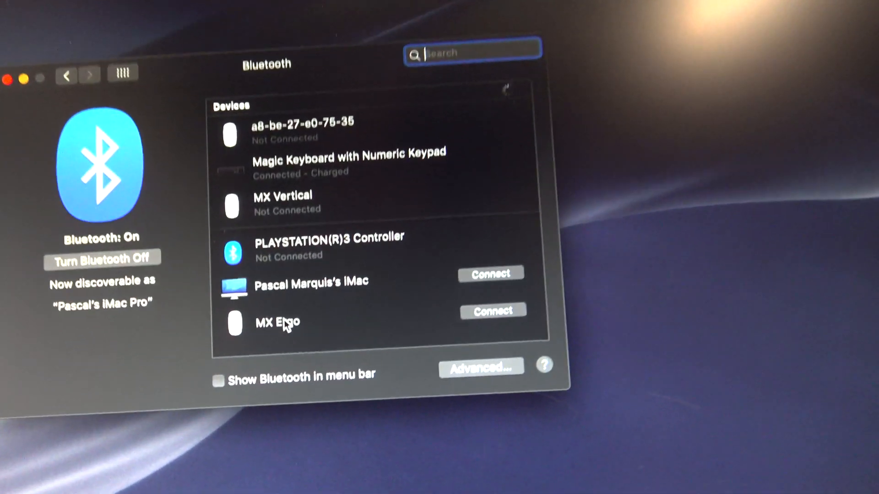
Connect the MX Ergo mouse from the Bluetooth devices list.
click(472, 313)
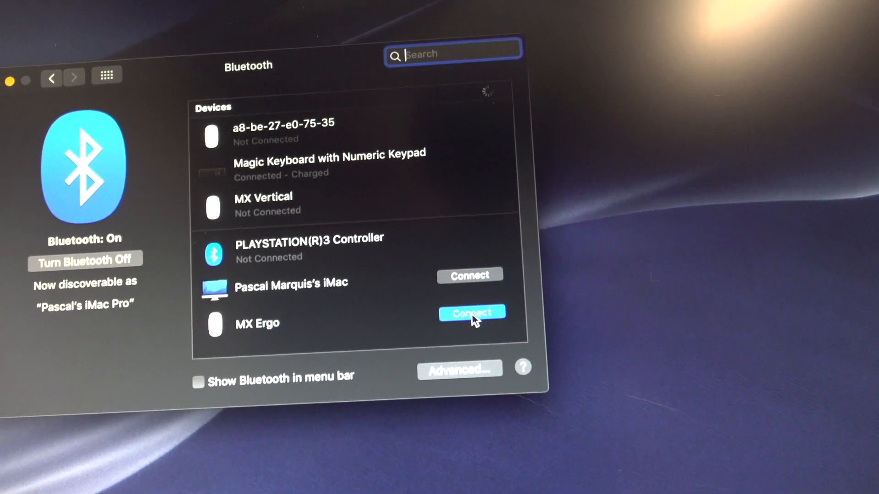
click(472, 312)
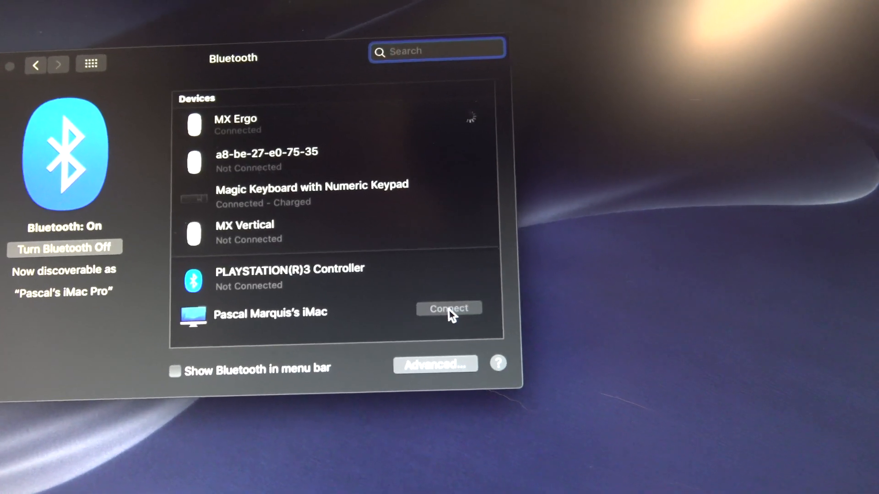